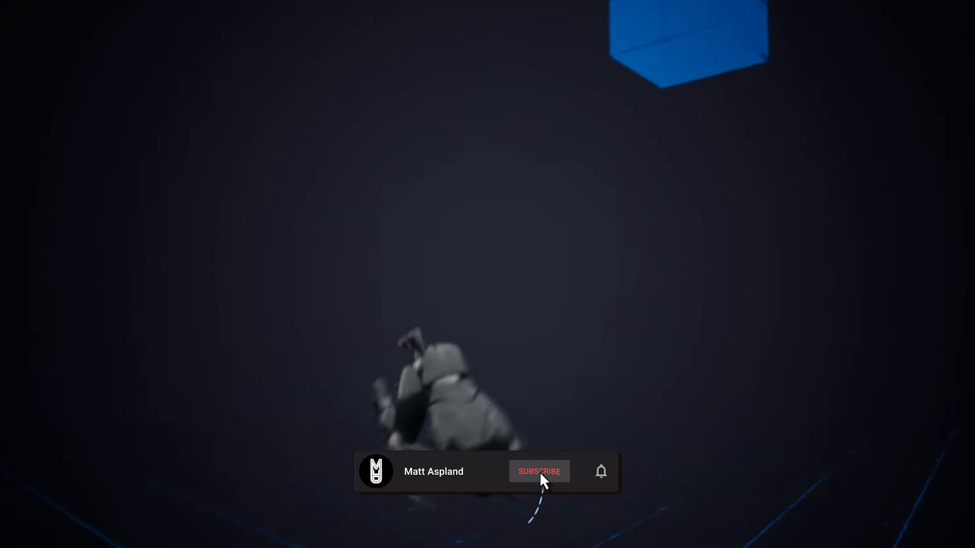
pyautogui.click(538, 471)
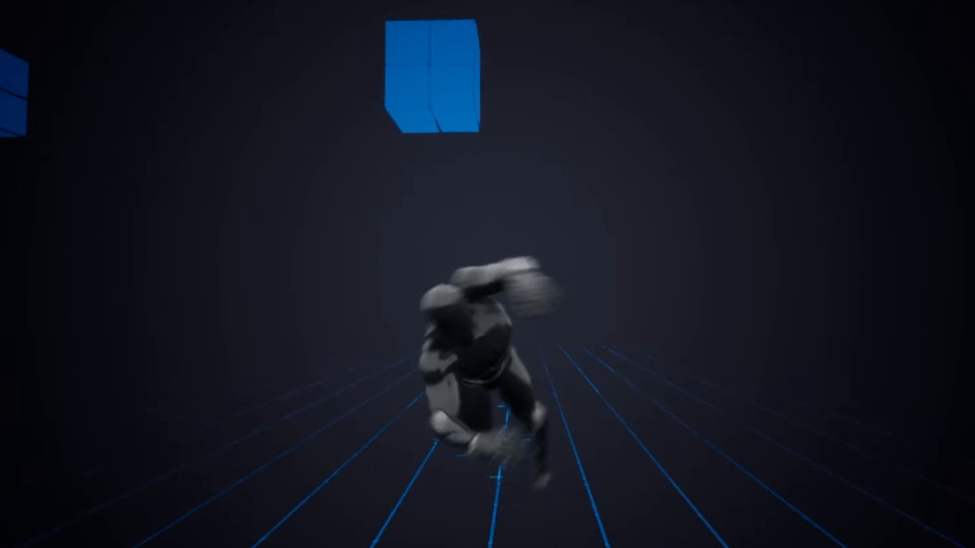
pyautogui.press('f')
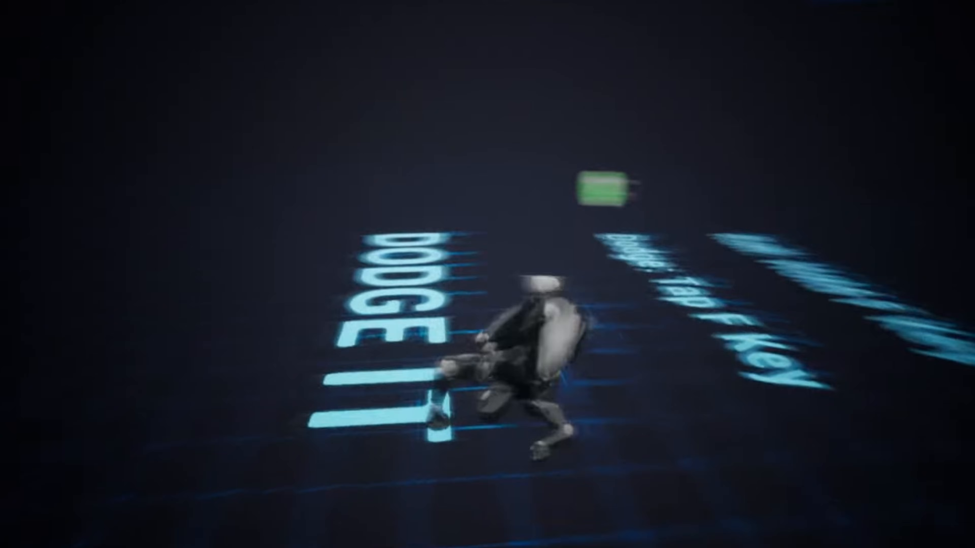